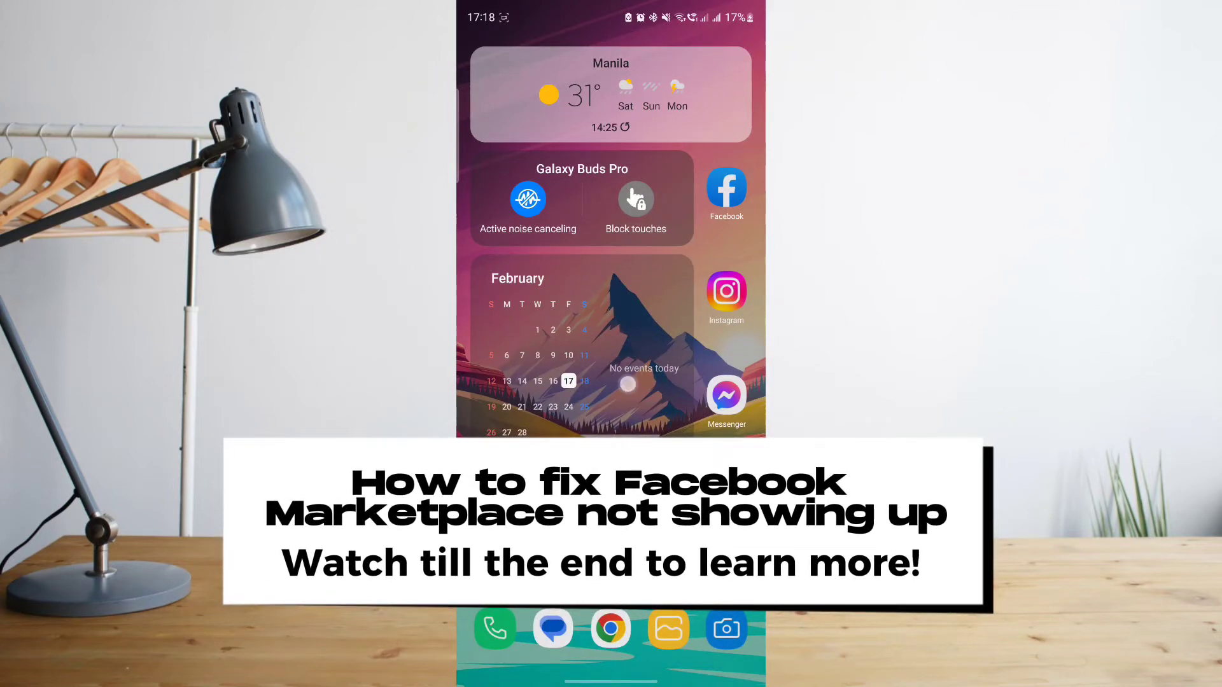
Open the Google Play Store from the home screen.
{"action": "left_click", "coordinate": [726, 192]}
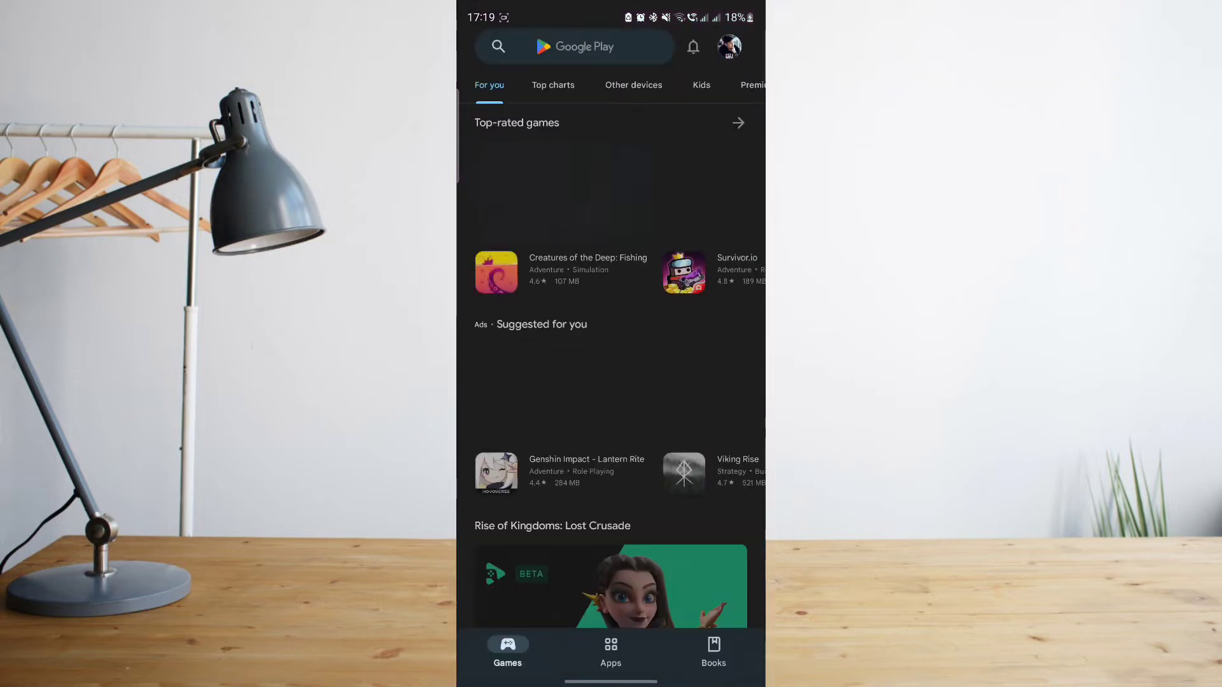
Search Play Store for 'fac', pick the facebook suggestion and update the Facebook app.
{"action": "left_click", "coordinate": [574, 47]}
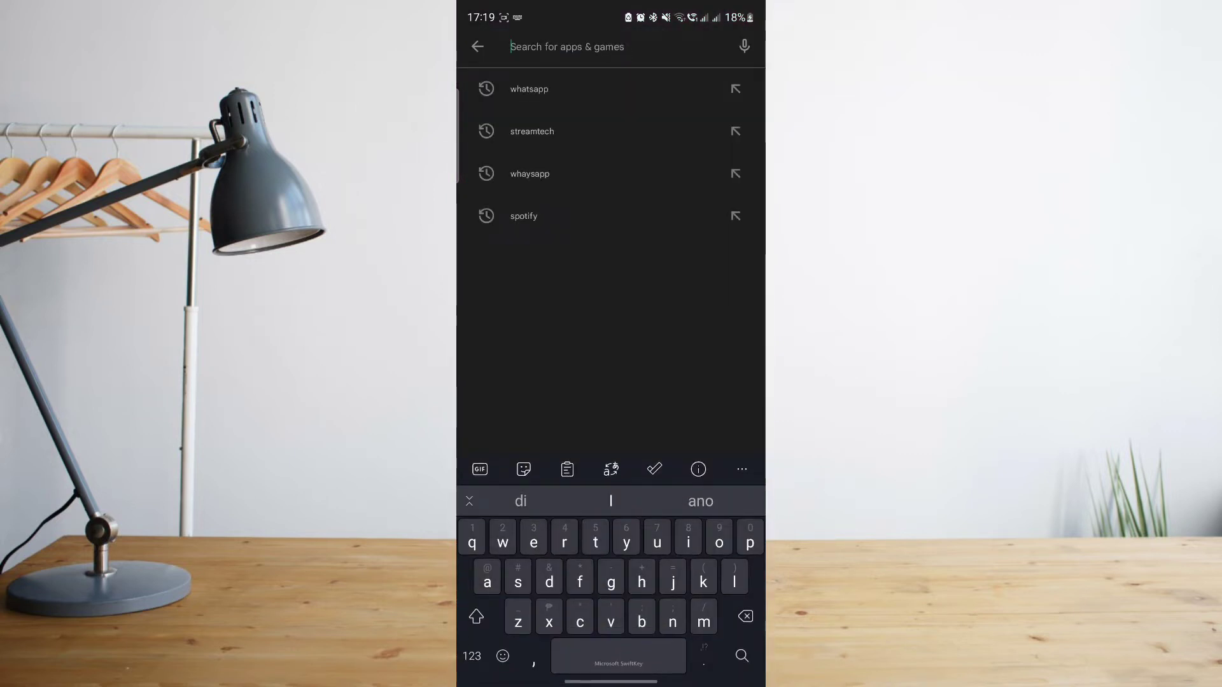
{"action": "type", "text": "fac"}
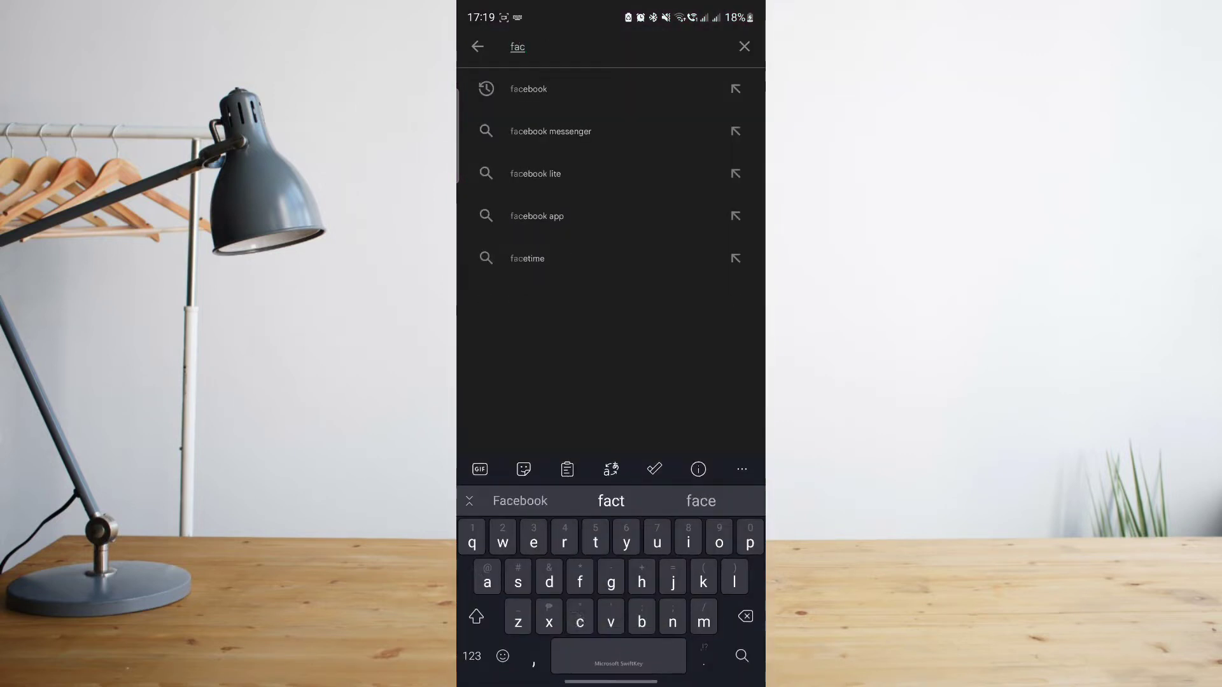
{"action": "left_click", "coordinate": [528, 89]}
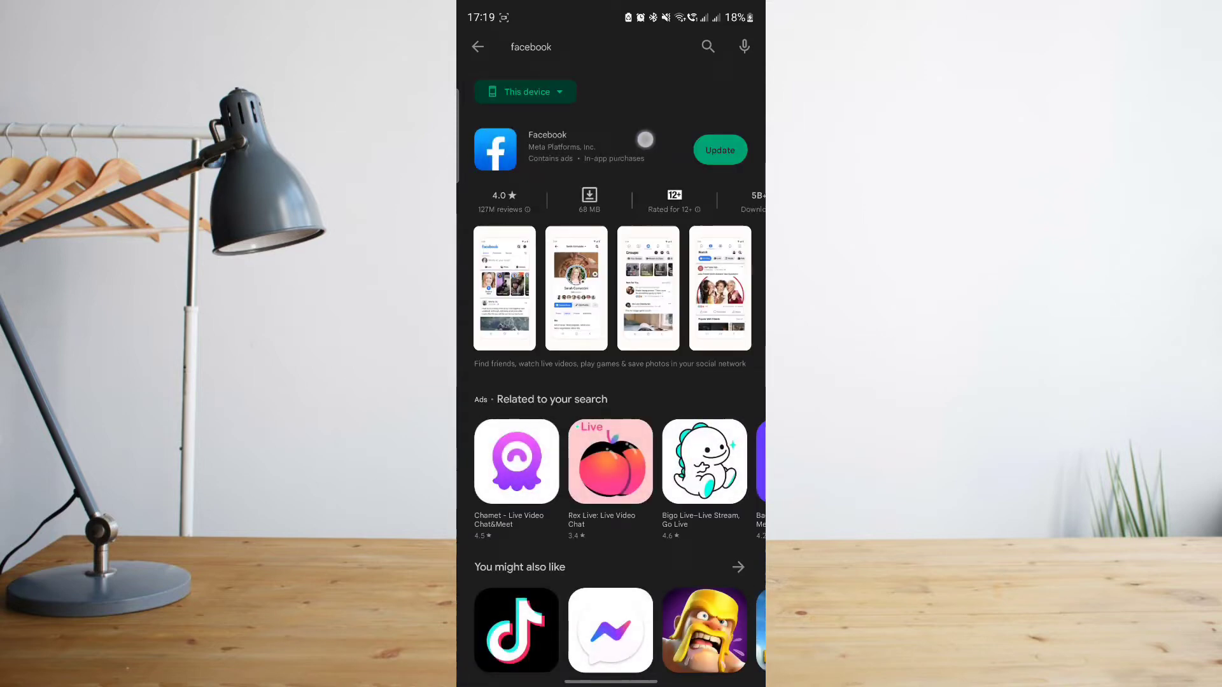
{"action": "left_click", "coordinate": [717, 151]}
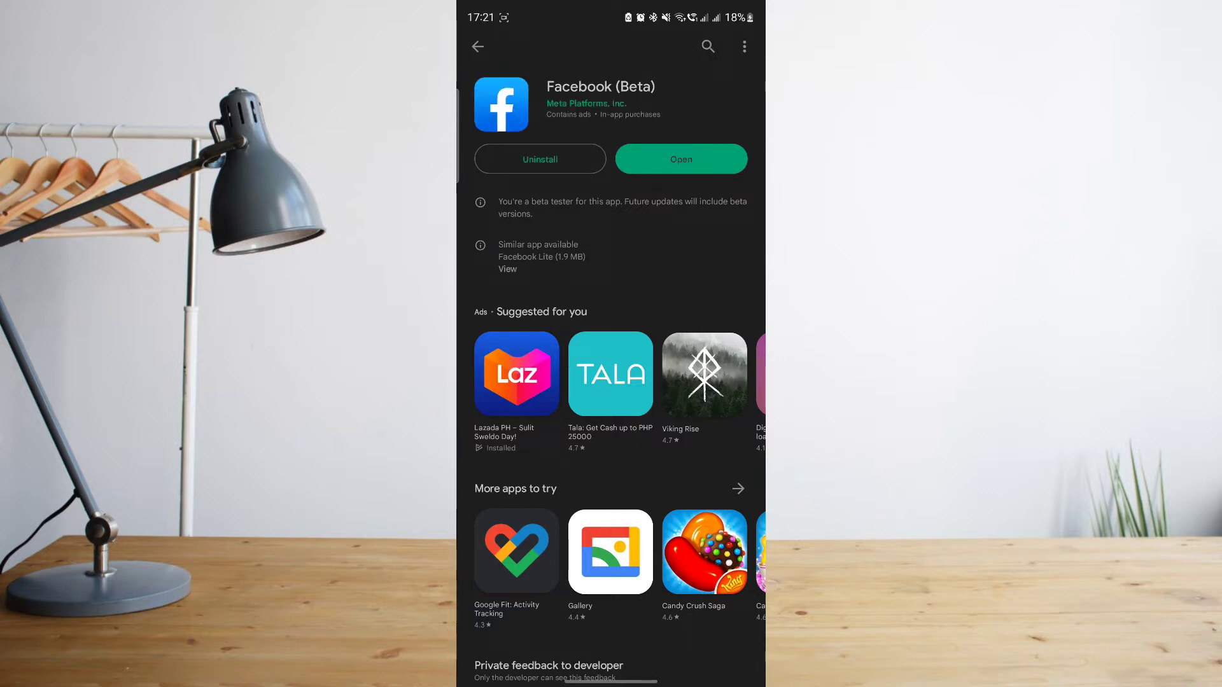
Launch the updated Facebook app and switch from the news feed to another top tab.
{"action": "left_click", "coordinate": [680, 159]}
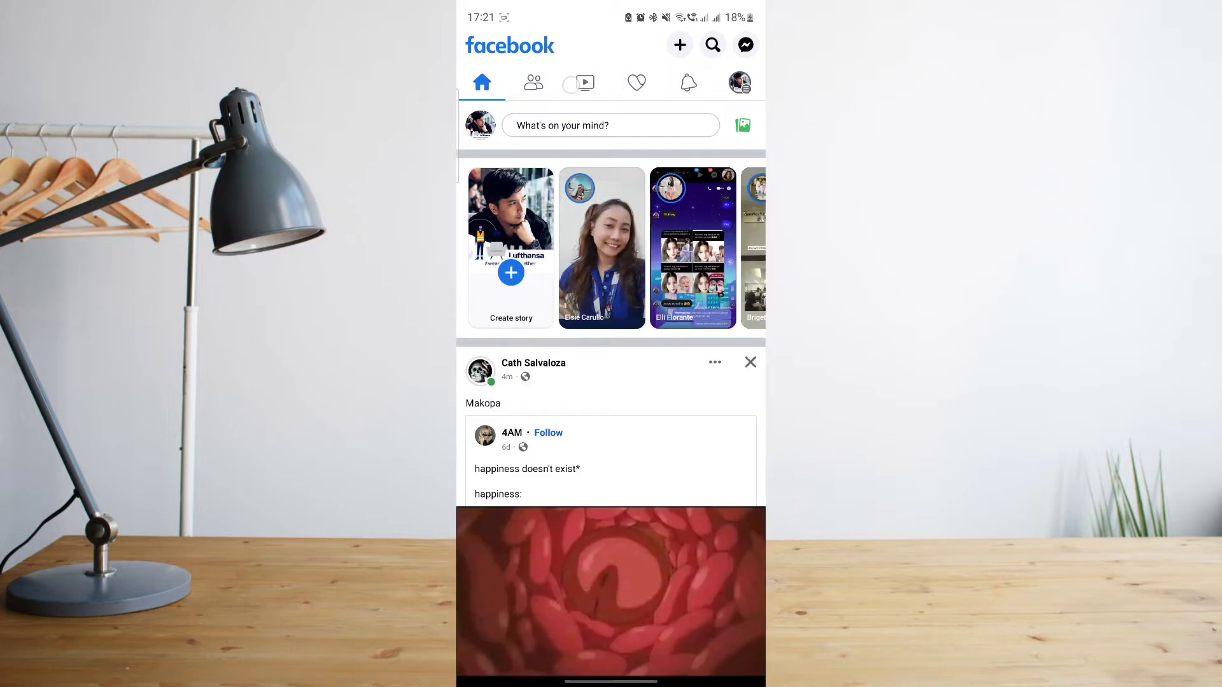
{"action": "left_click", "coordinate": [636, 83]}
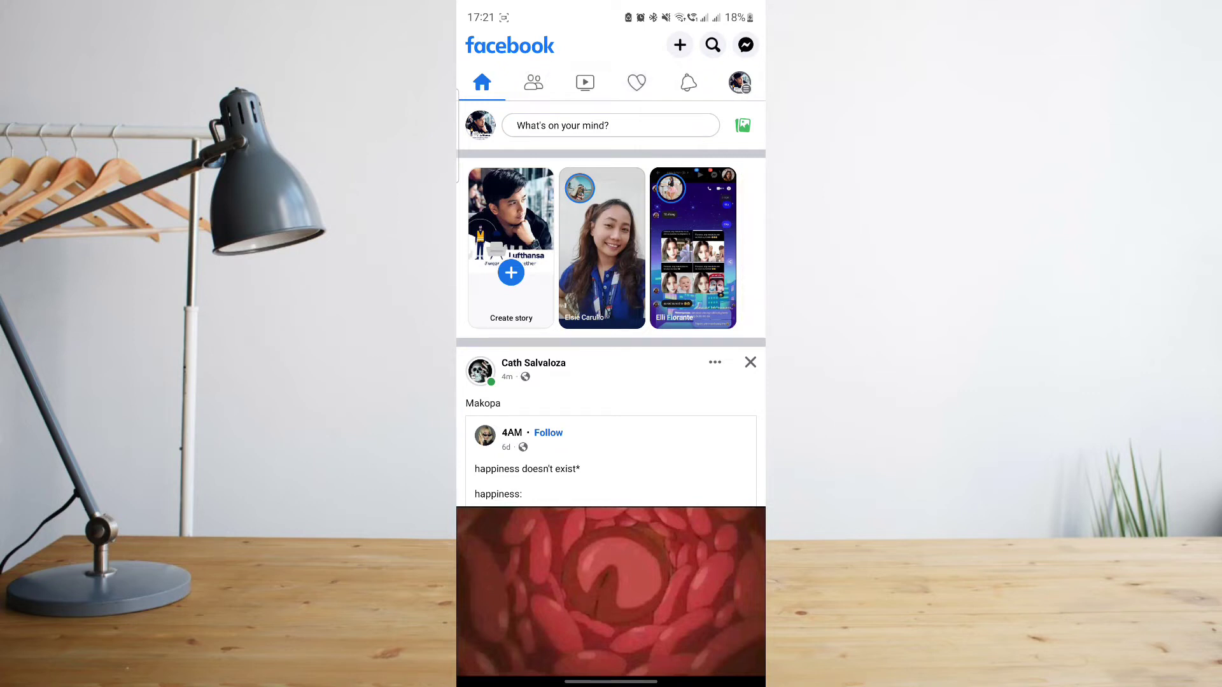
{"action": "left_click", "coordinate": [636, 83]}
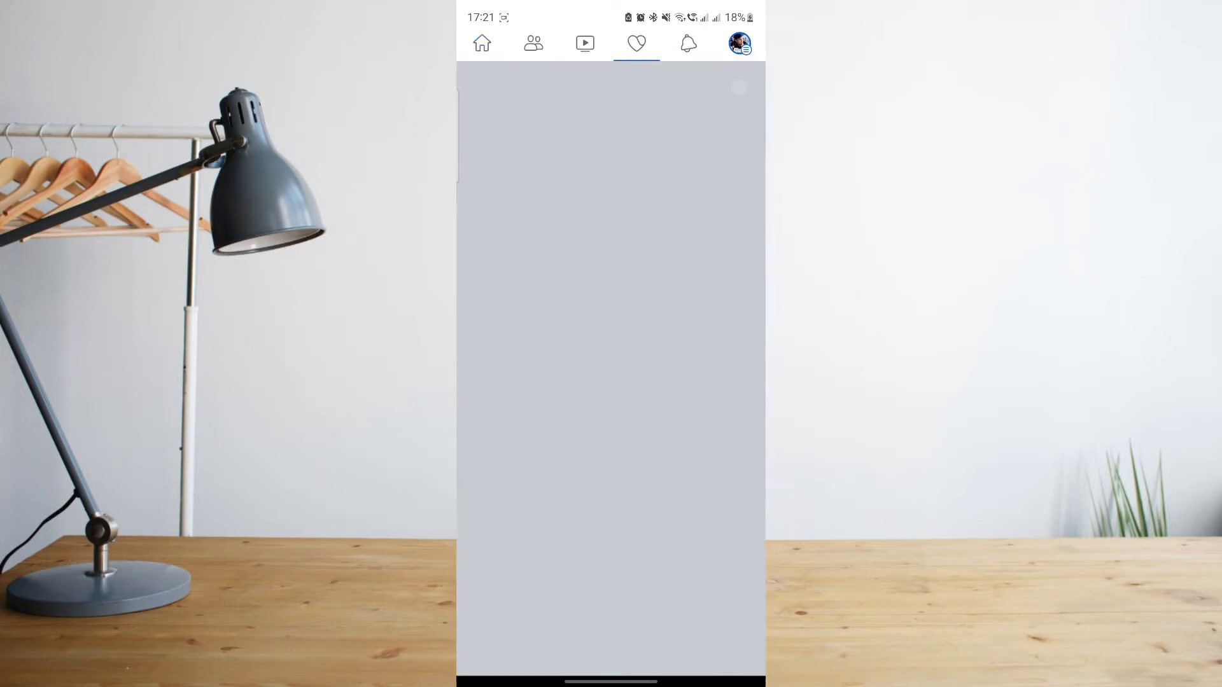
From the menu tab, expand Settings & privacy and open the full Settings page.
{"action": "left_click", "coordinate": [738, 44]}
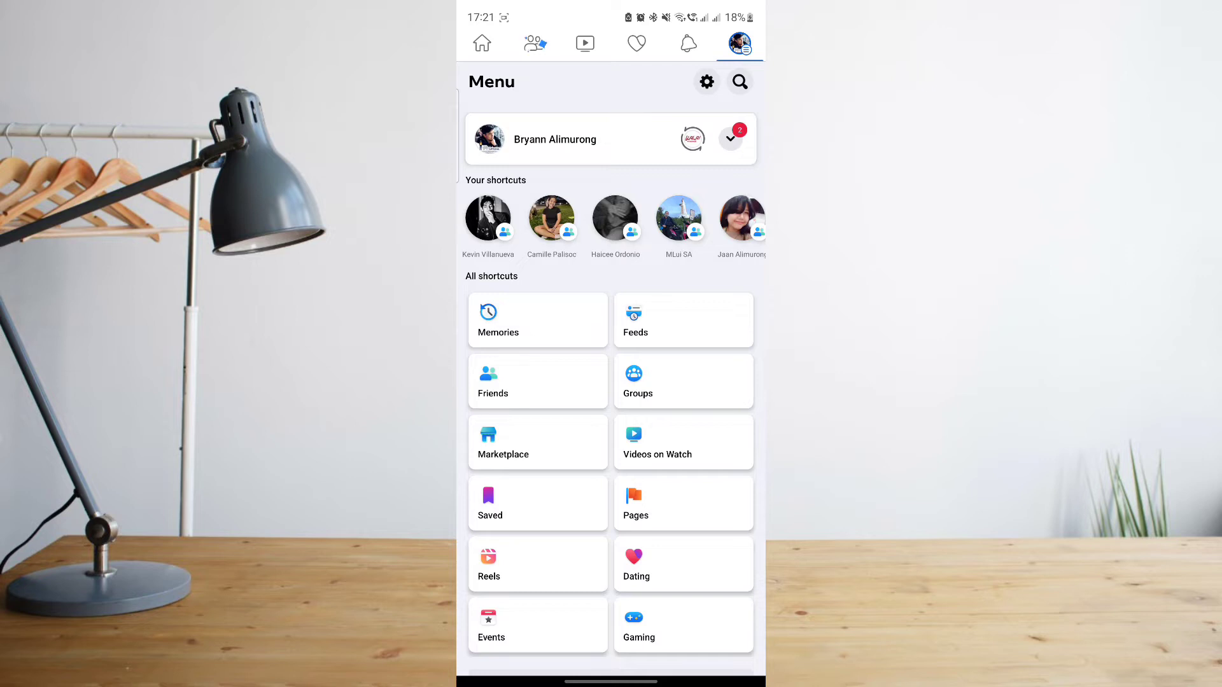
{"action": "scroll", "scroll_direction": "down", "scroll_amount": 3}
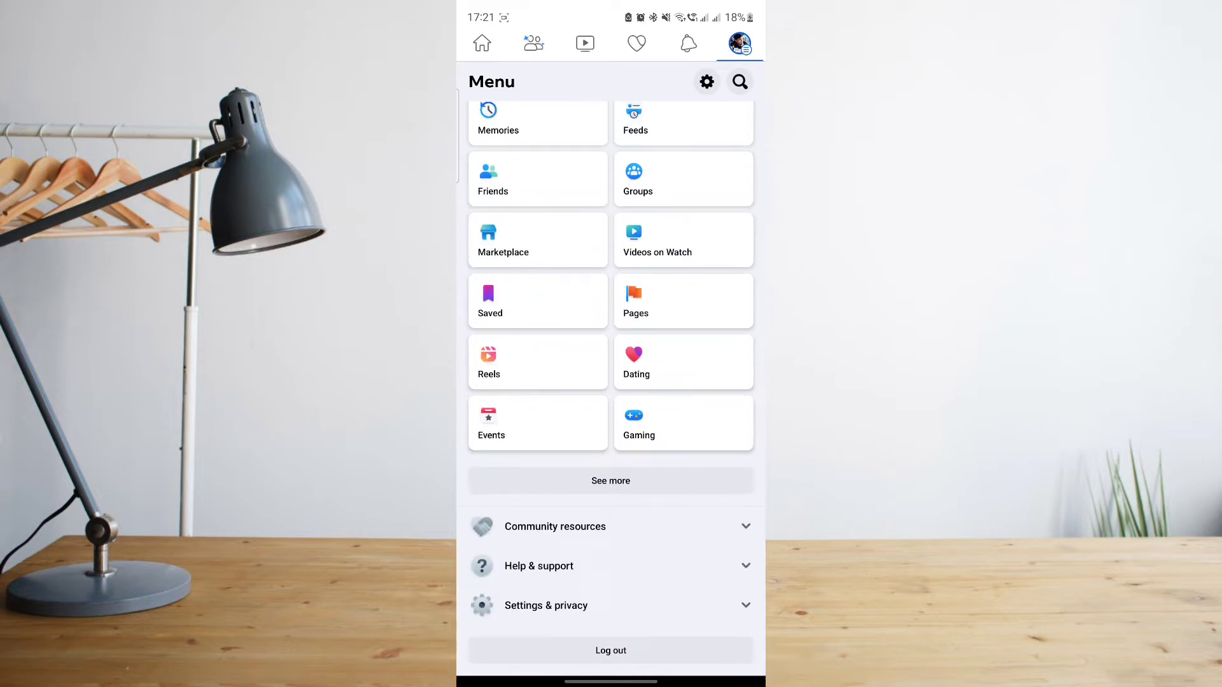
{"action": "left_click", "coordinate": [546, 606]}
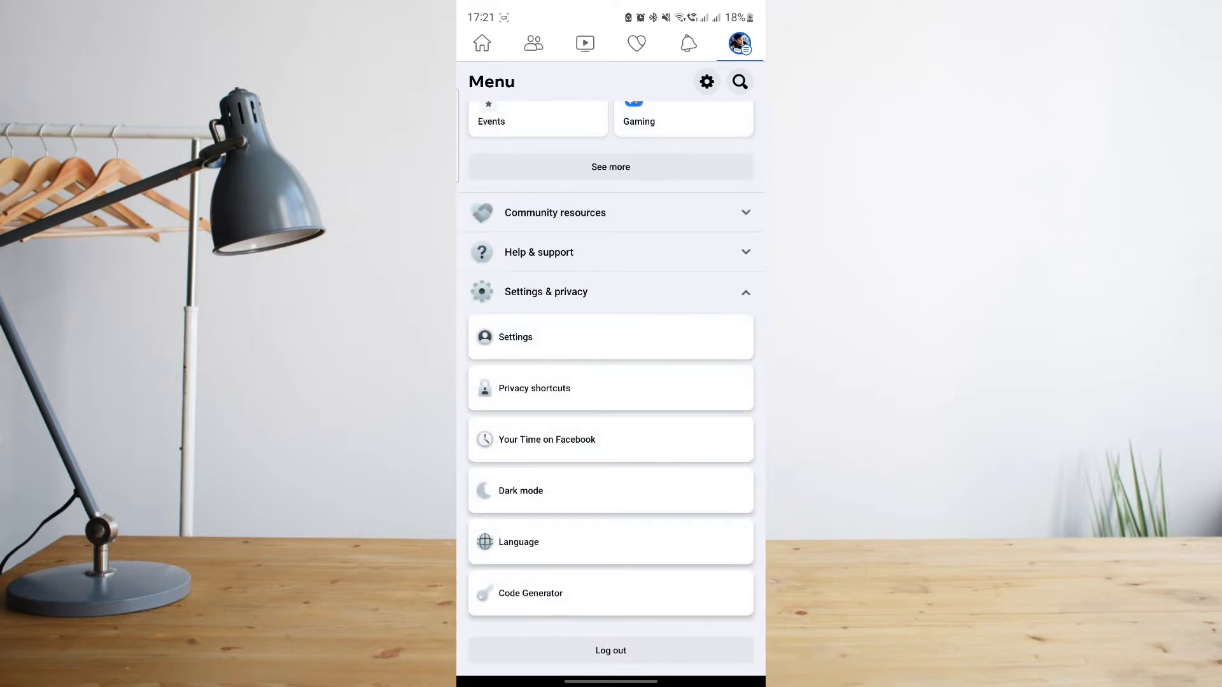
{"action": "left_click", "coordinate": [514, 336]}
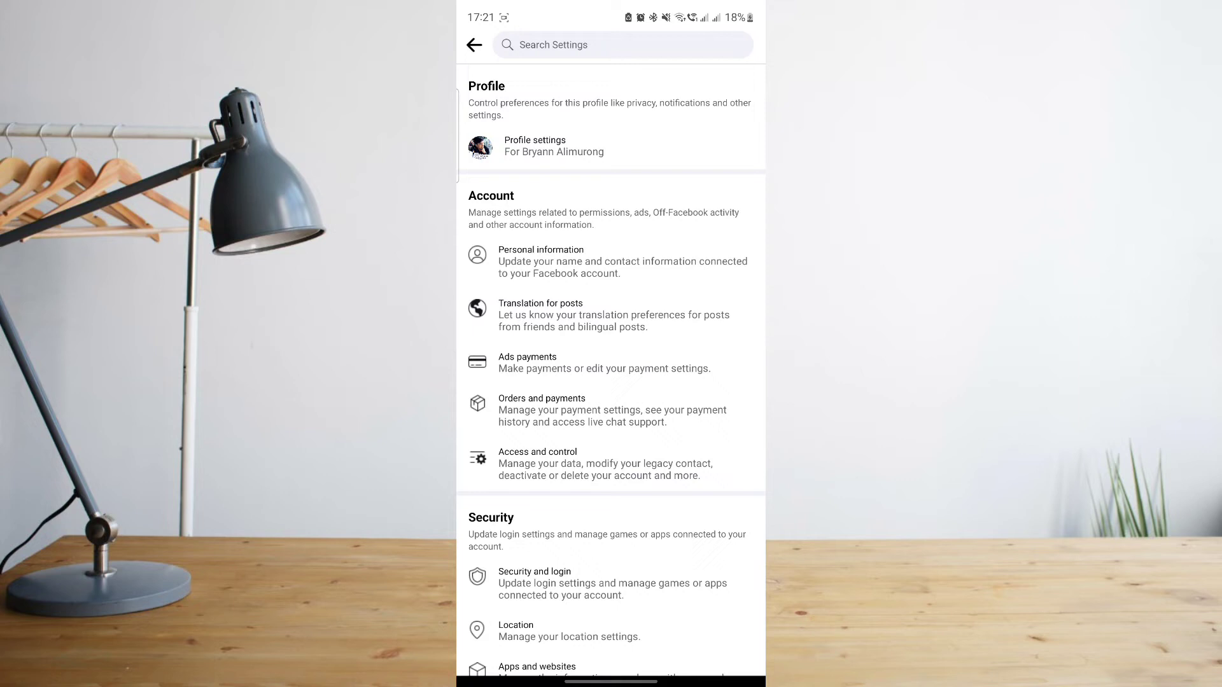
Scroll Settings to the Shortcuts section and open Shortcut Bar preferences.
{"action": "scroll", "scroll_direction": "down", "scroll_amount": 3}
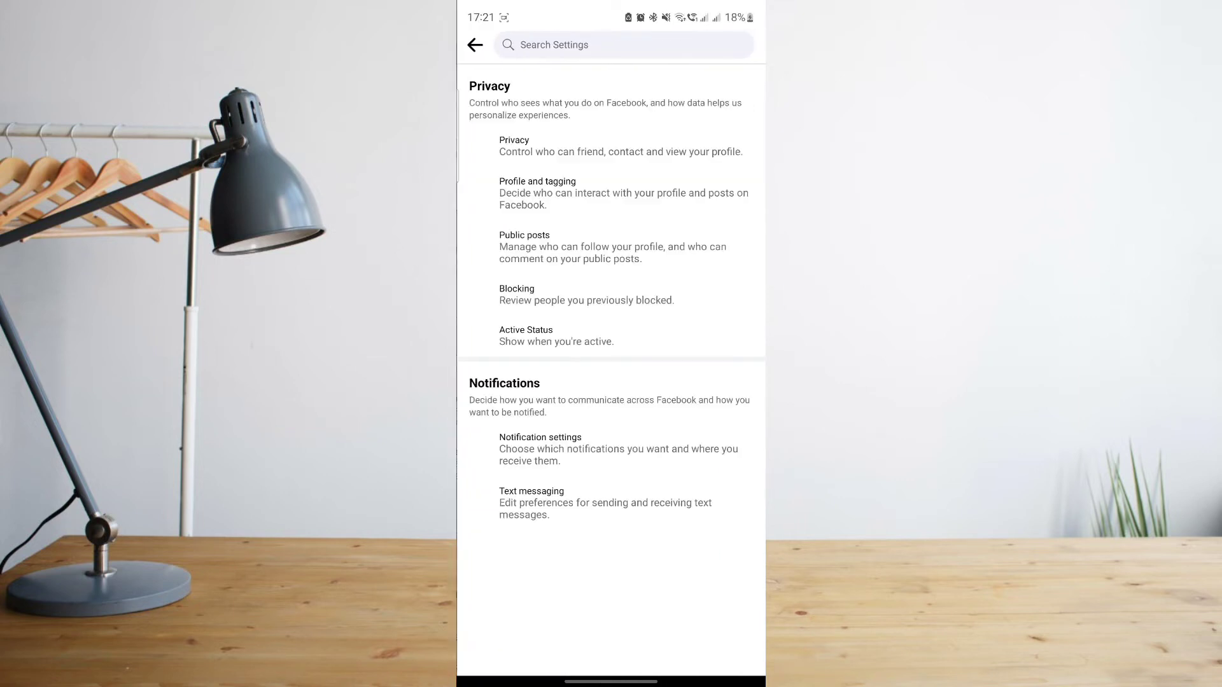
{"action": "scroll", "scroll_direction": "down", "scroll_amount": 3}
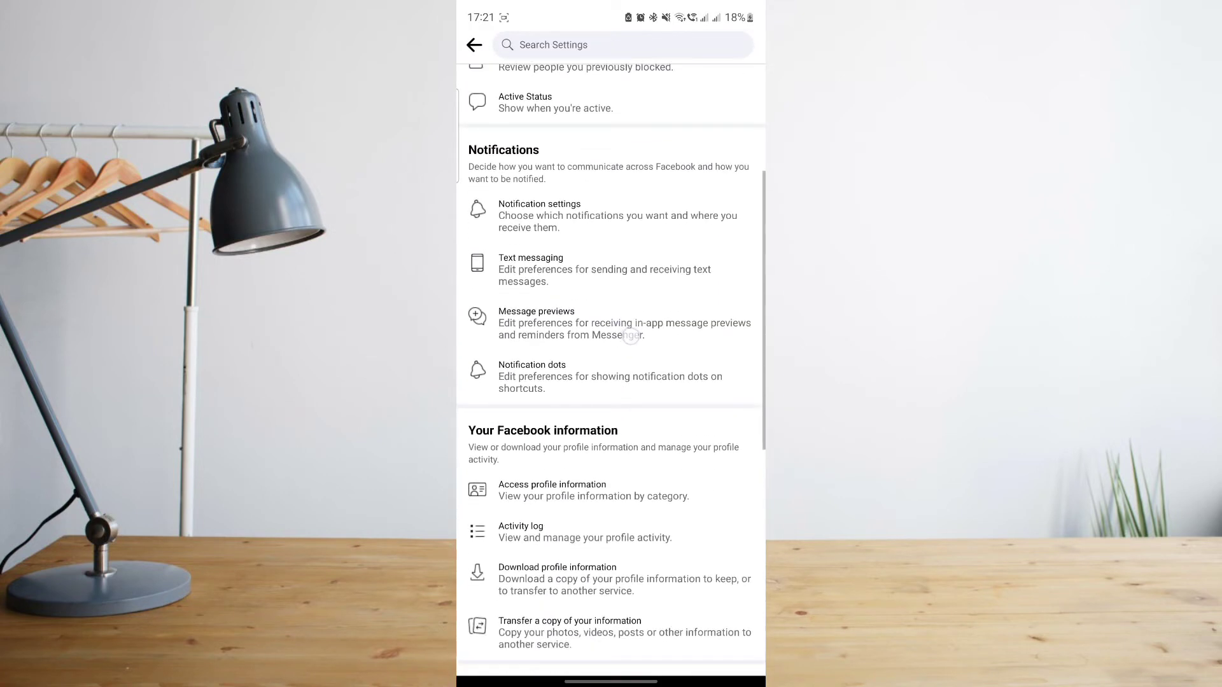
{"action": "scroll", "scroll_direction": "down", "scroll_amount": 3}
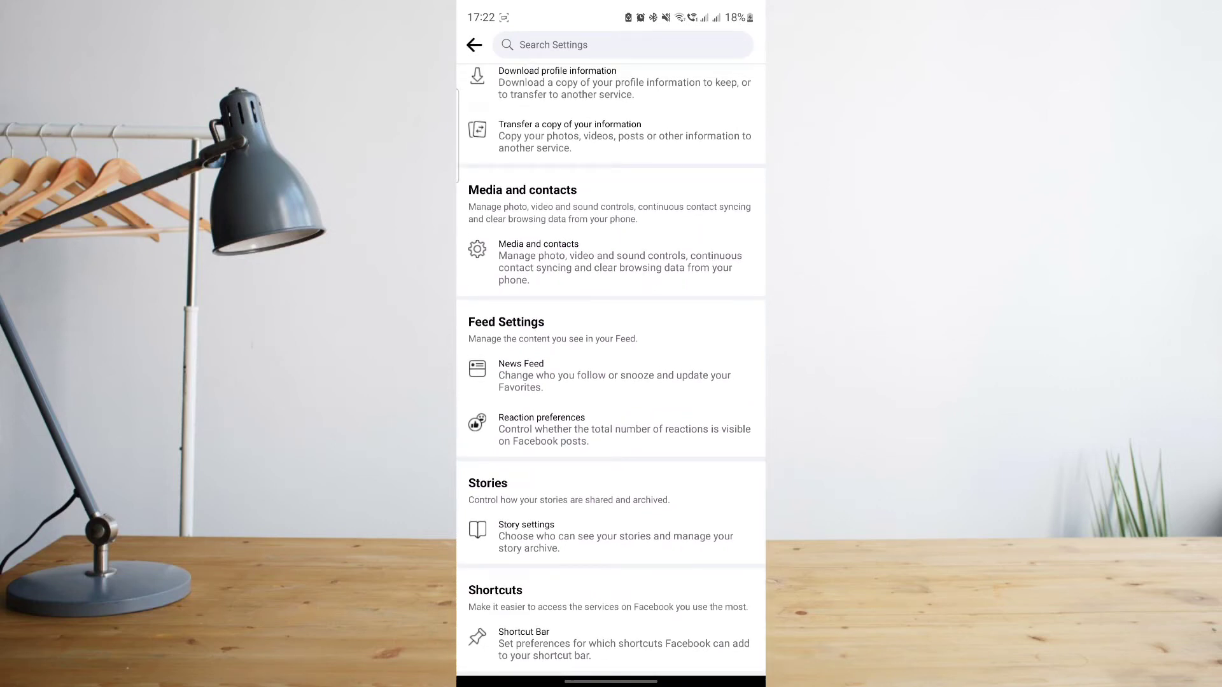
{"action": "left_click", "coordinate": [523, 642]}
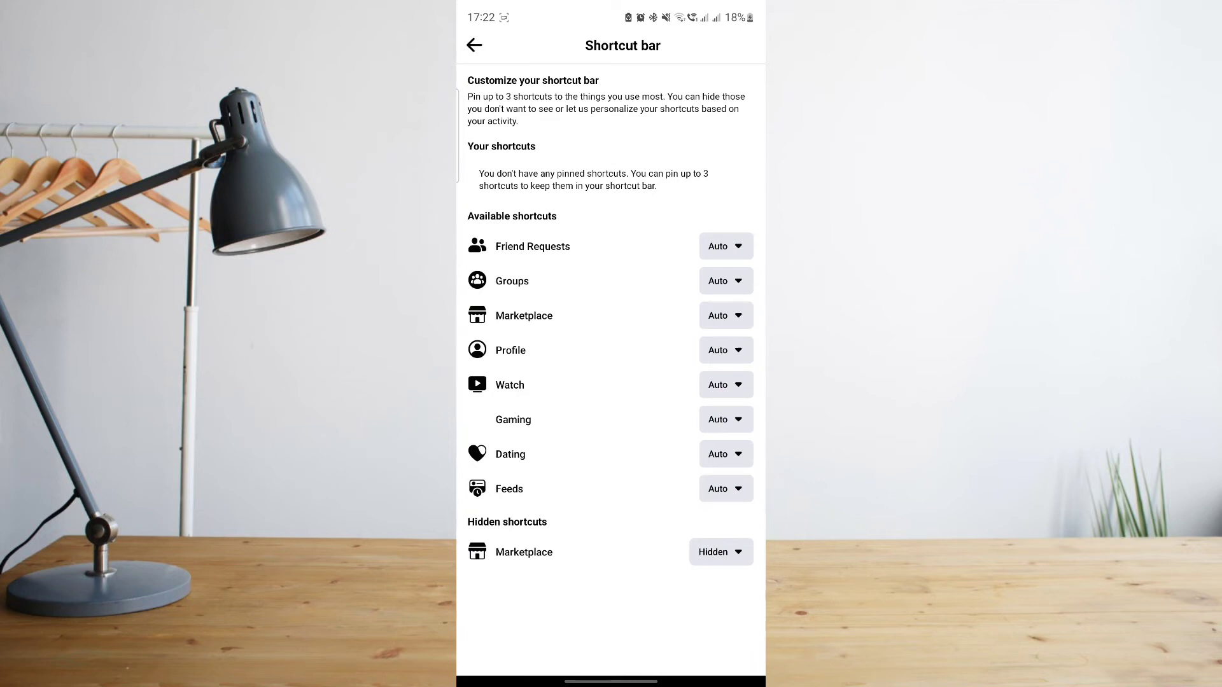
Go back from the Shortcut bar page to the main Settings page.
{"action": "left_click", "coordinate": [718, 551]}
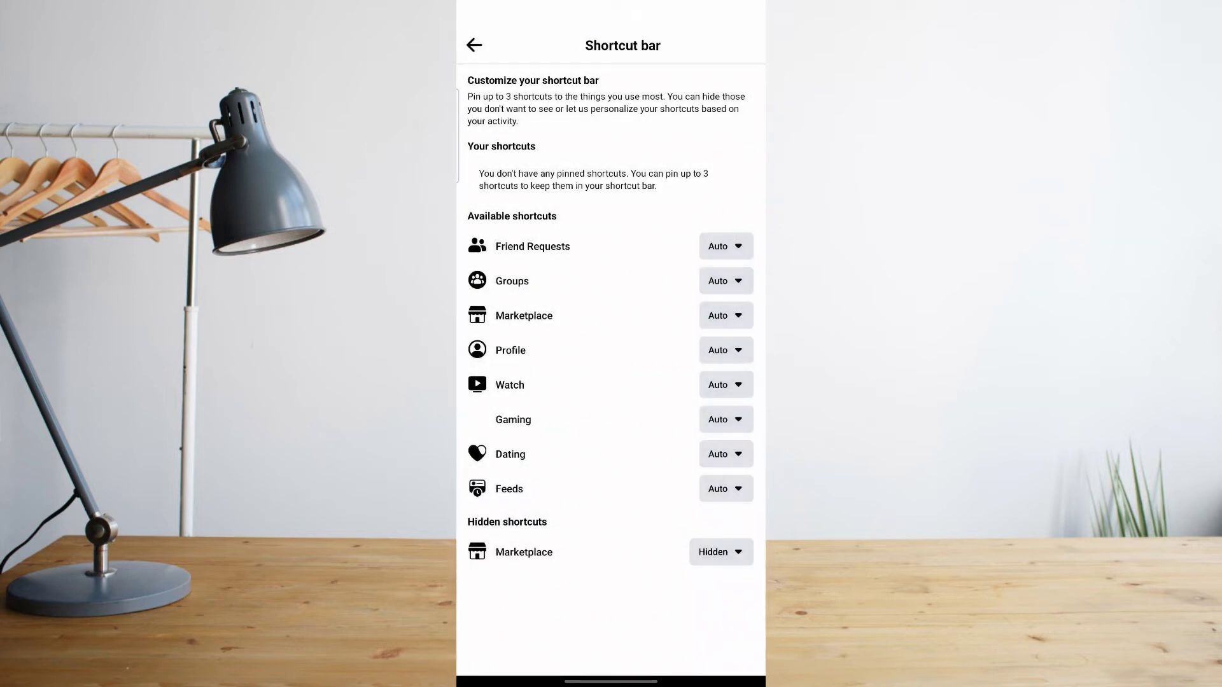
{"action": "left_click", "coordinate": [719, 551]}
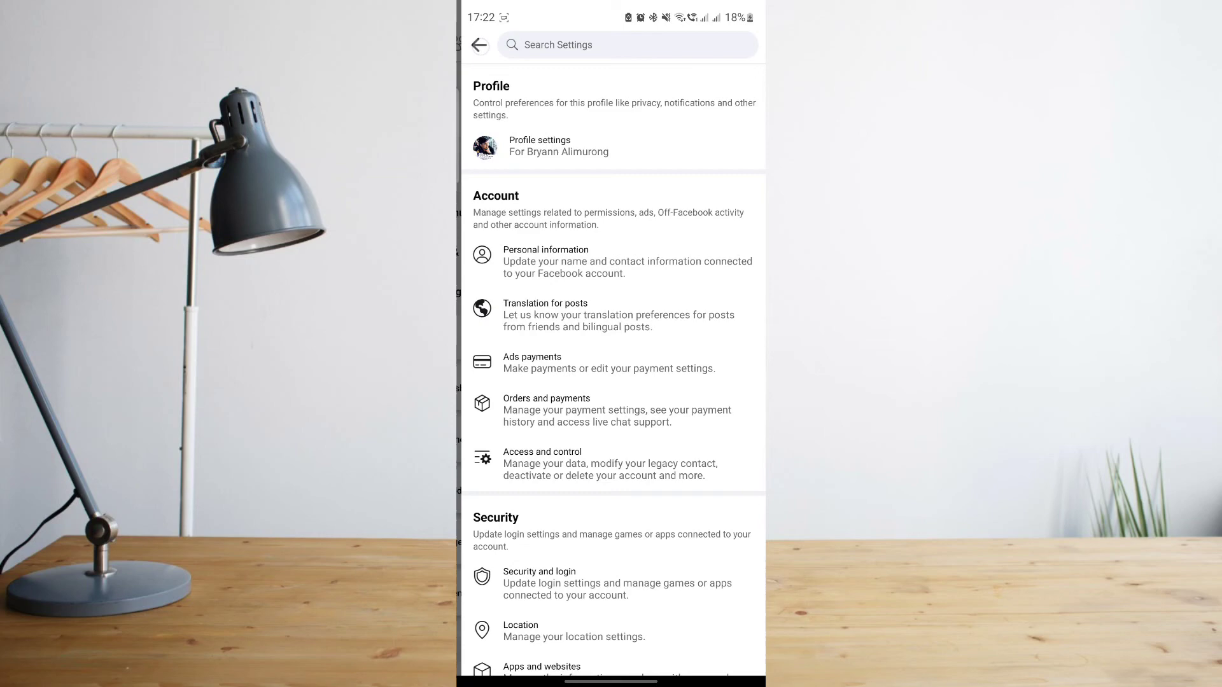
Exit Facebook to the home screen and relaunch it from its icon.
{"action": "left_click", "coordinate": [477, 44]}
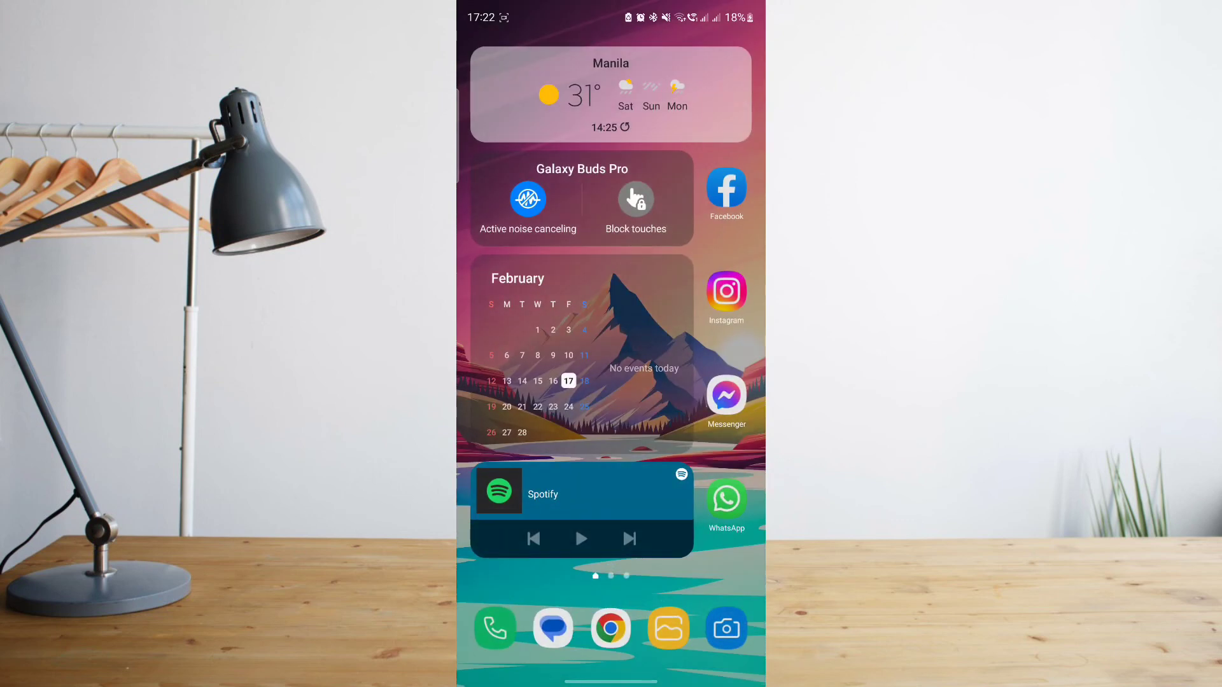
{"action": "left_click", "coordinate": [724, 187]}
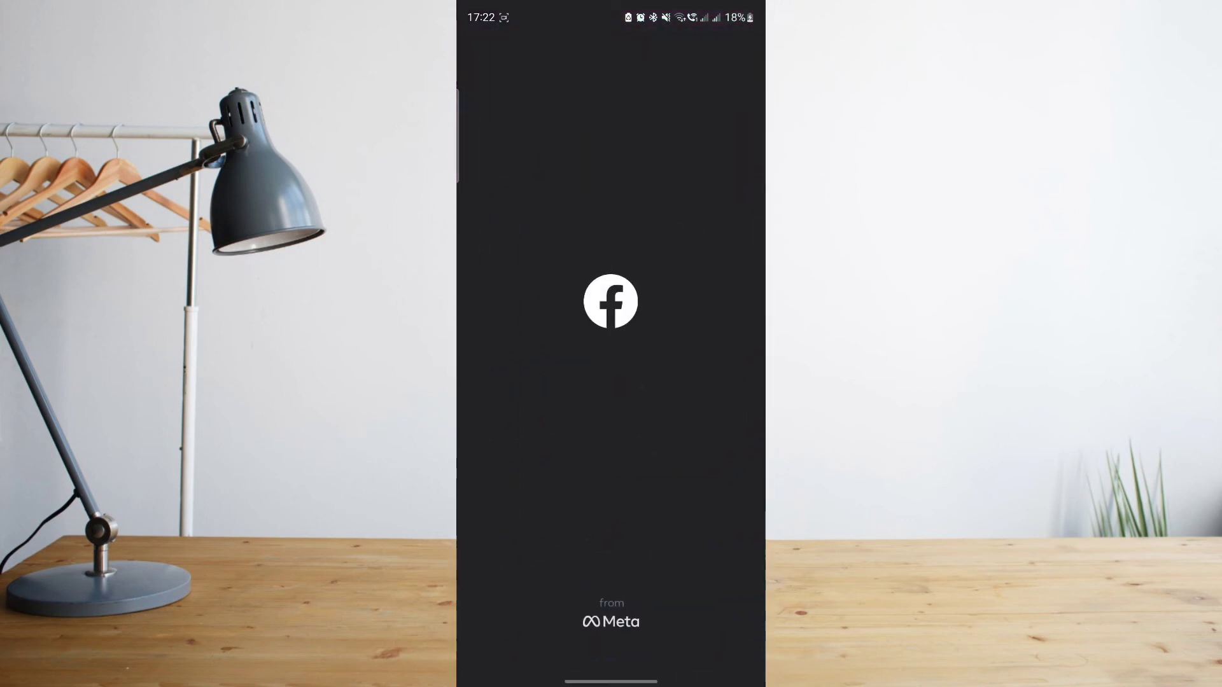